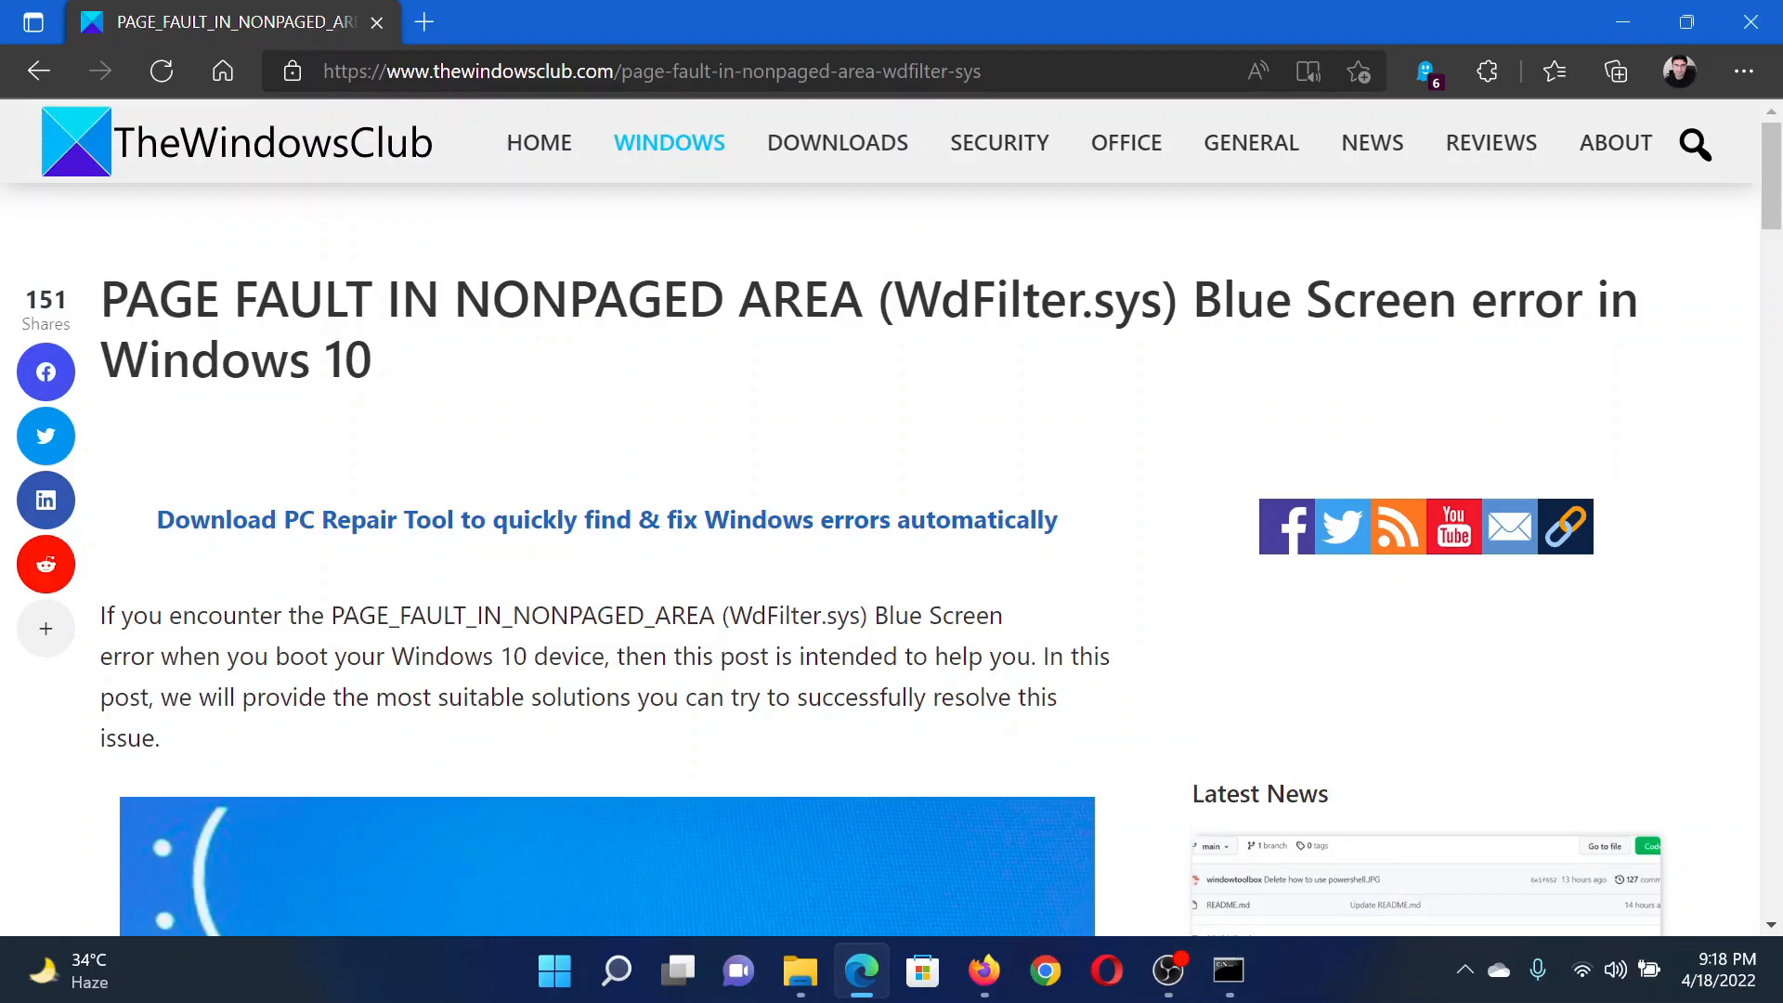
pyautogui.moveTo(1618, 260)
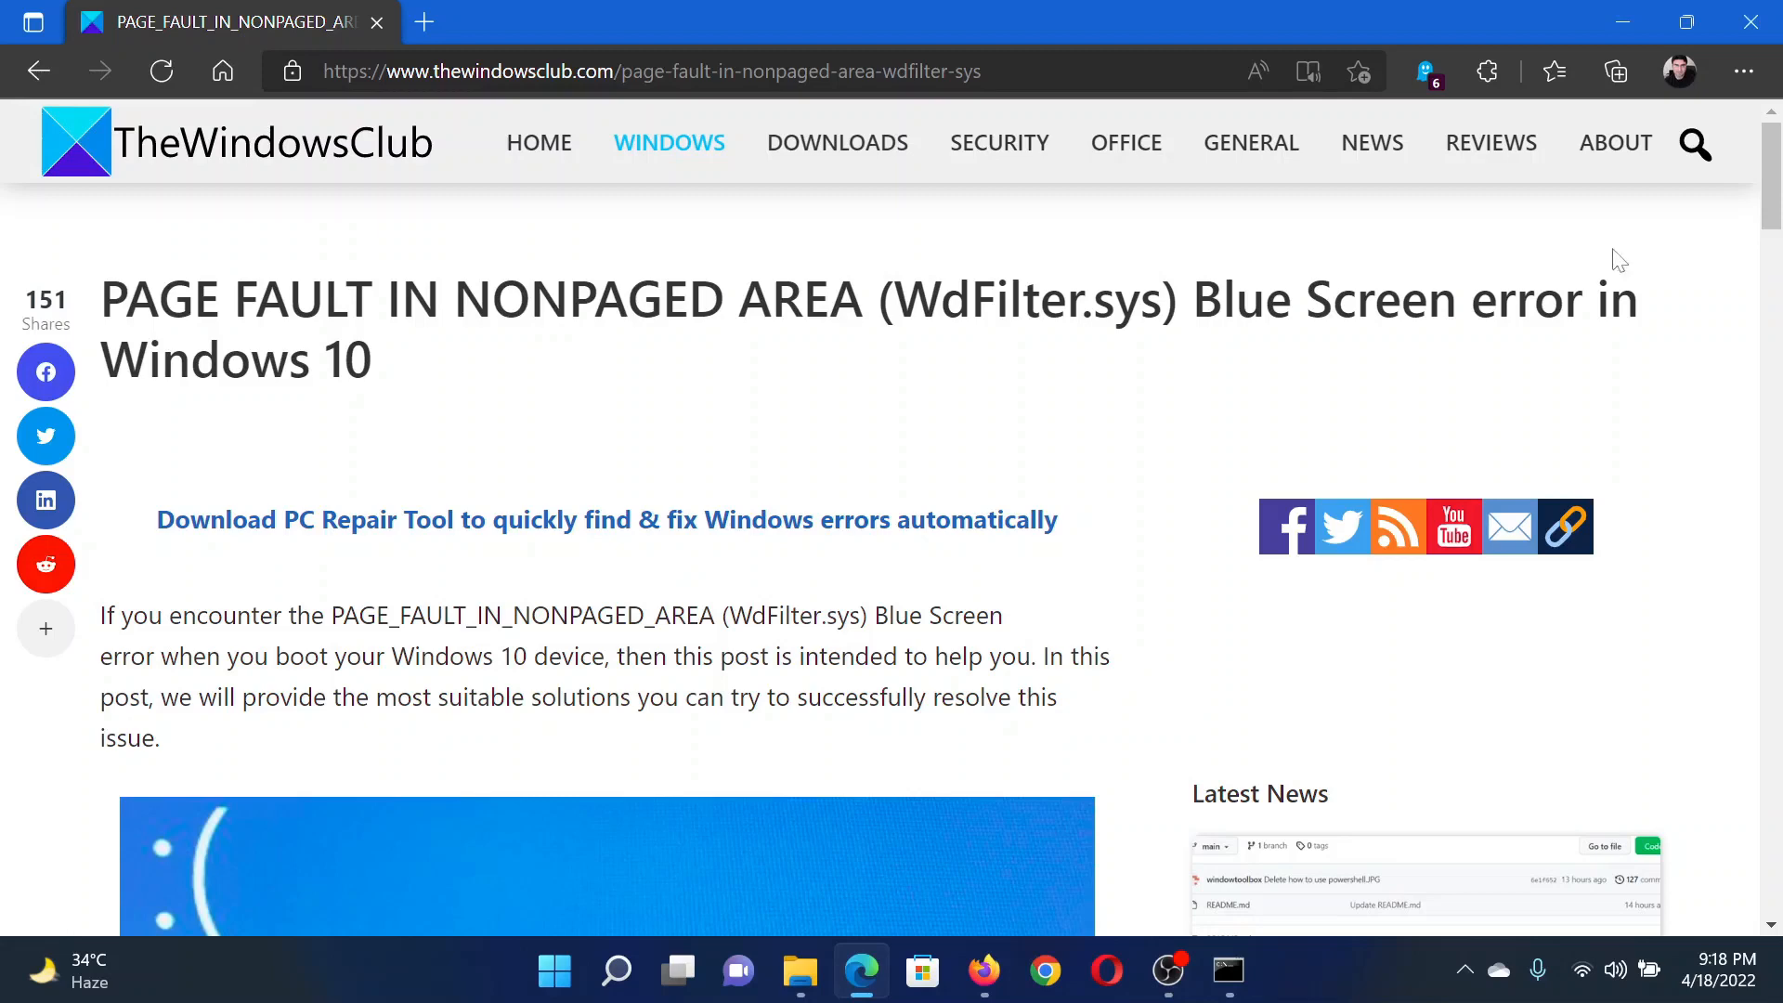
# Step: Scroll the WdFilter.sys article down to the list of five recommended fixes
pyautogui.scroll(-3)
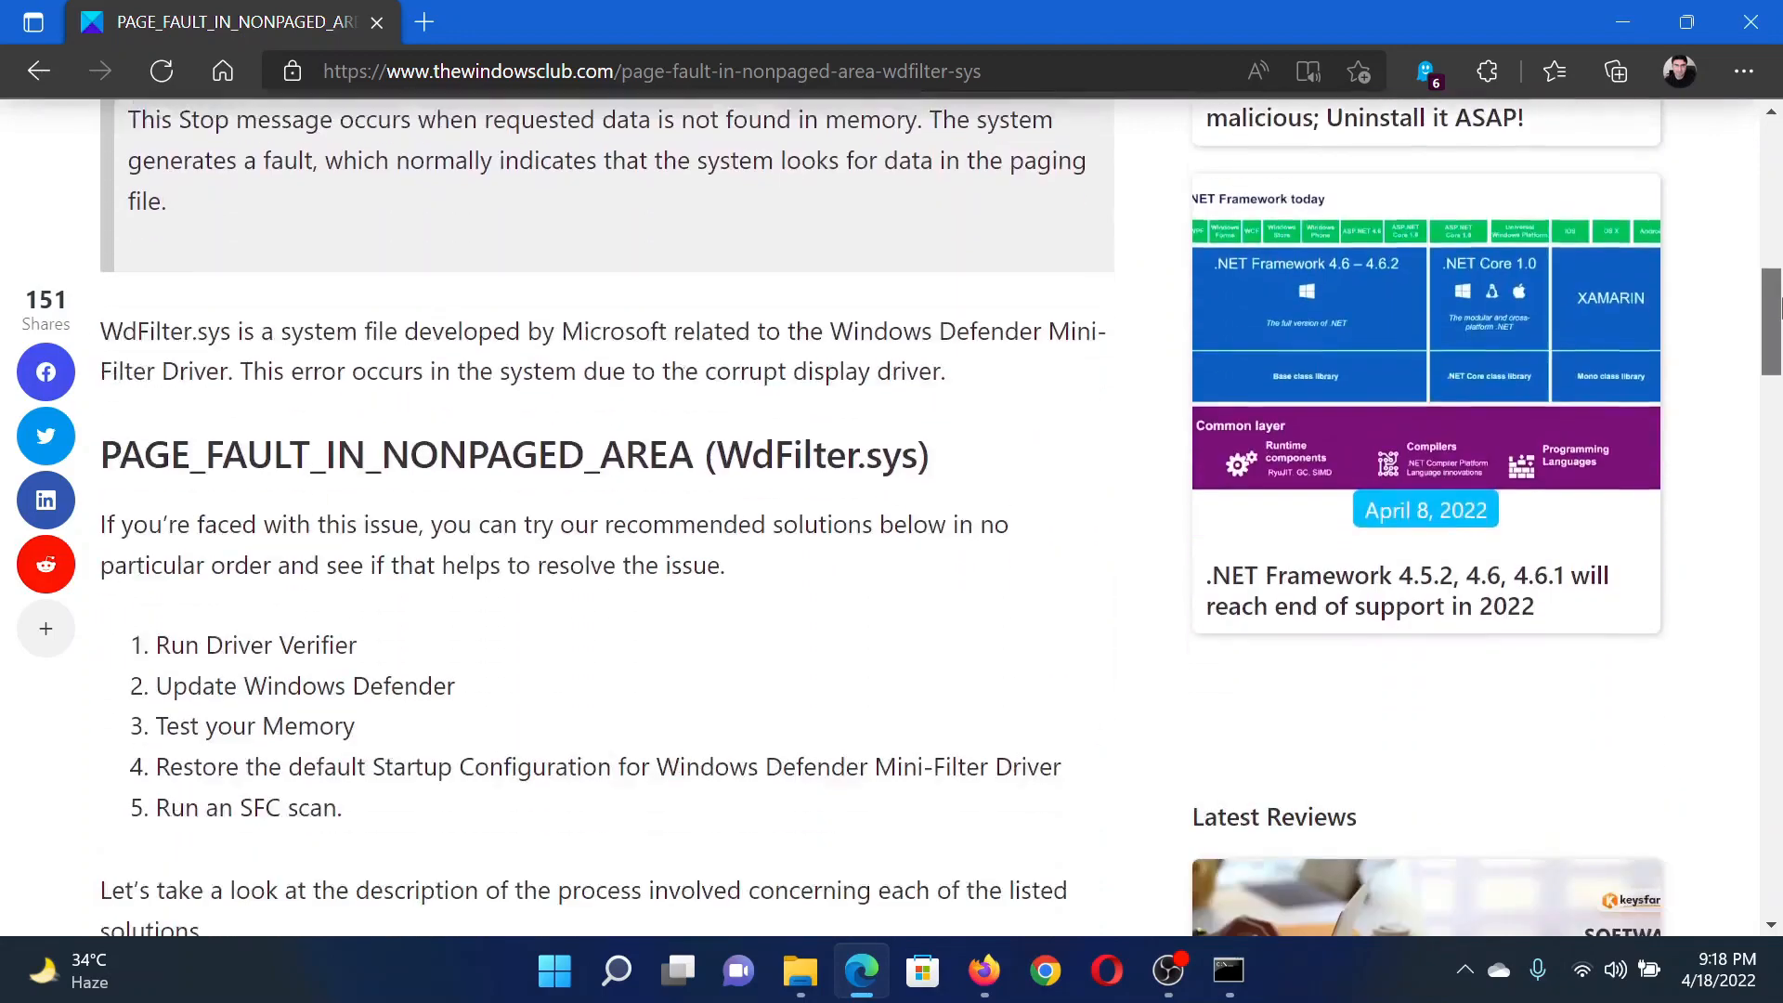
pyautogui.scroll(-3)
pyautogui.write('ver')
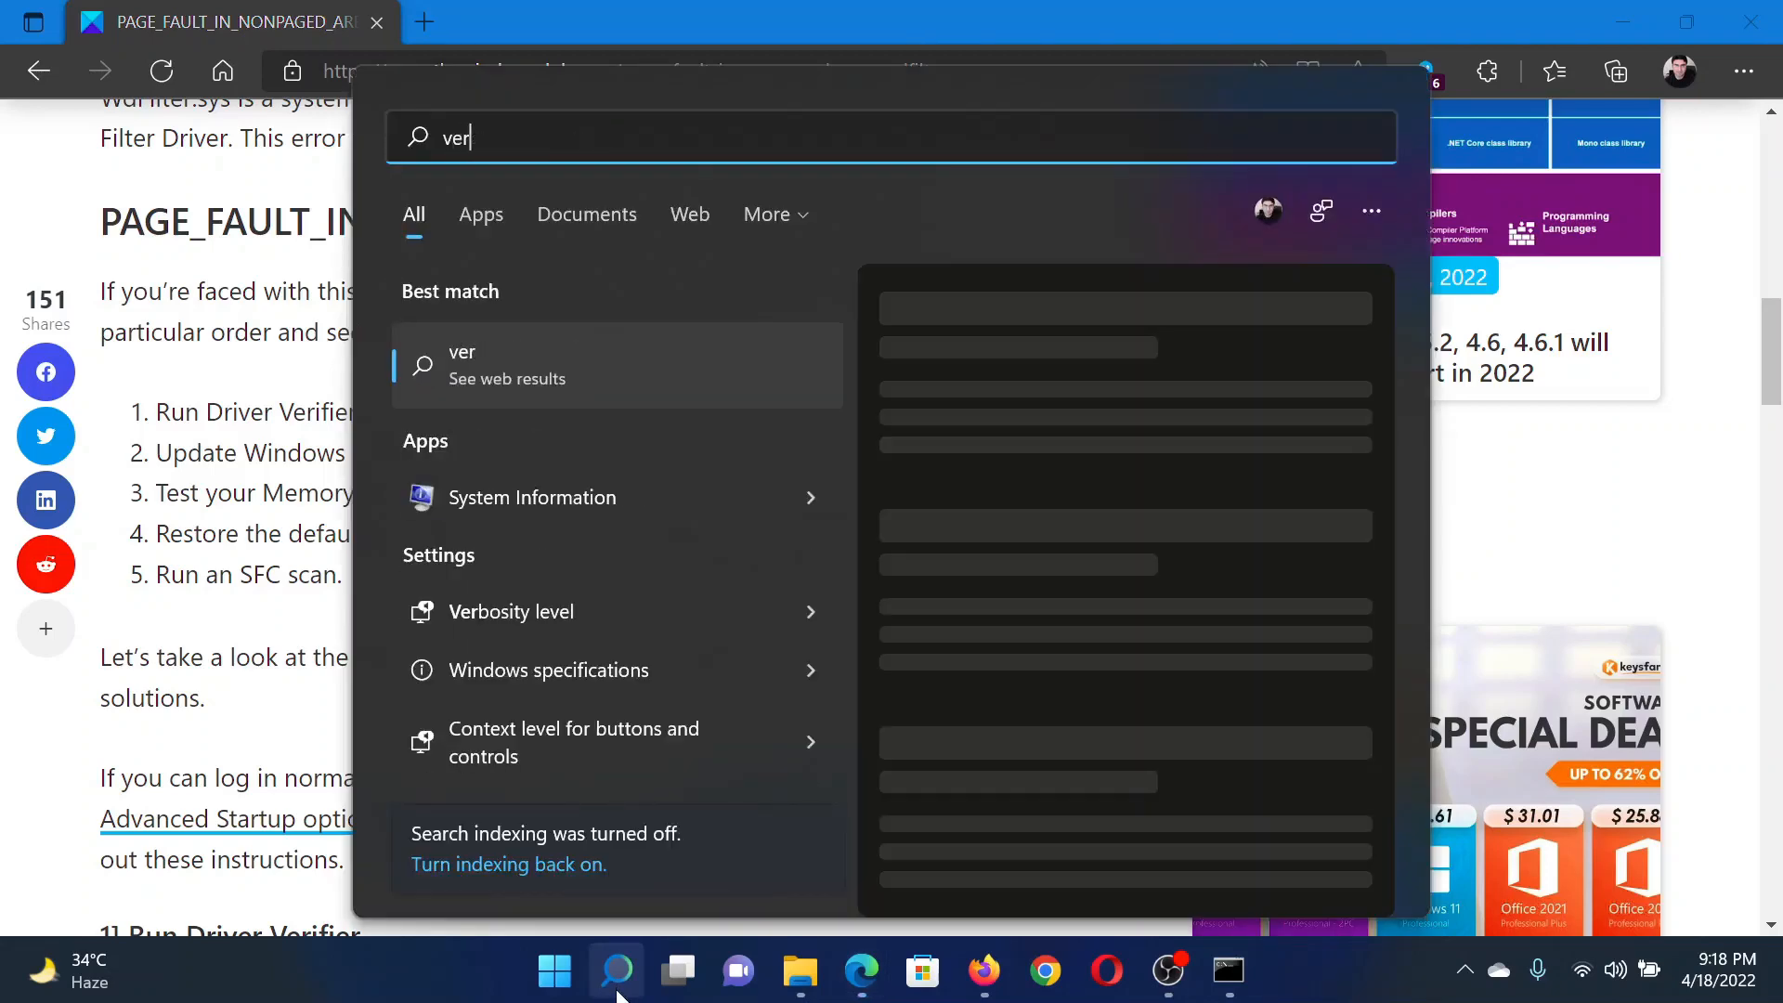
# Step: Complete the query 'verifier' so the verifier Run command appears as best match
pyautogui.write('if')
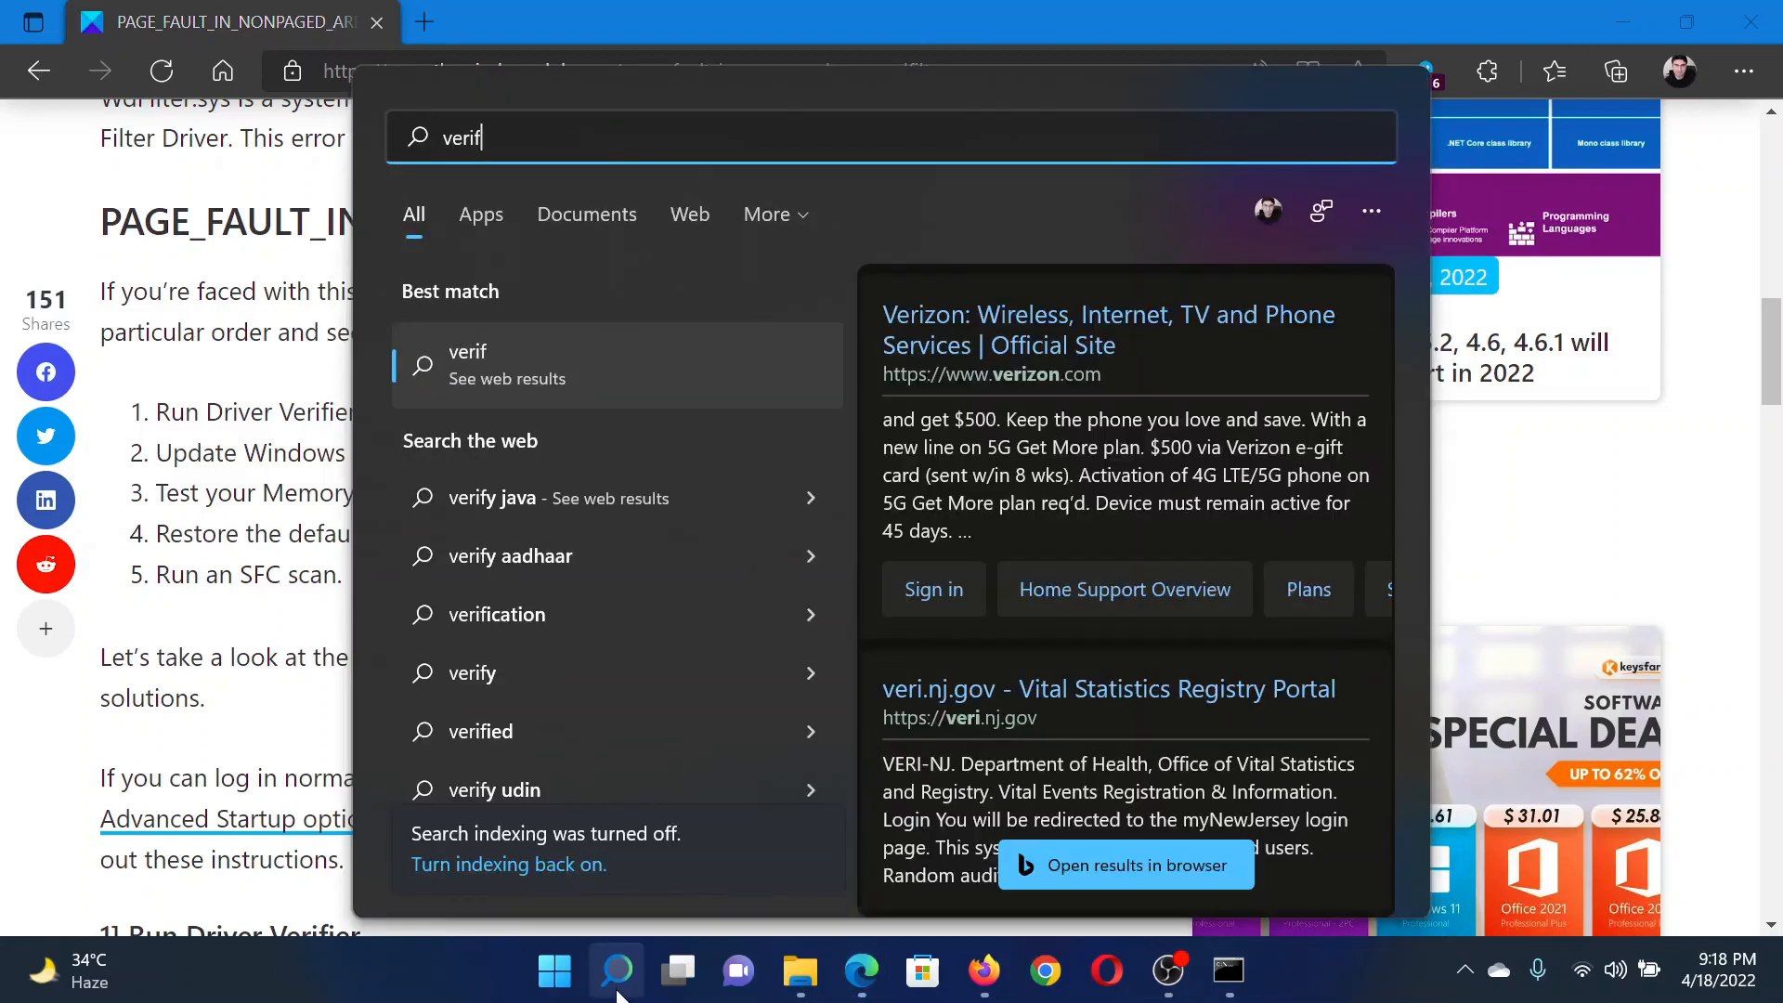
pyautogui.write('ier')
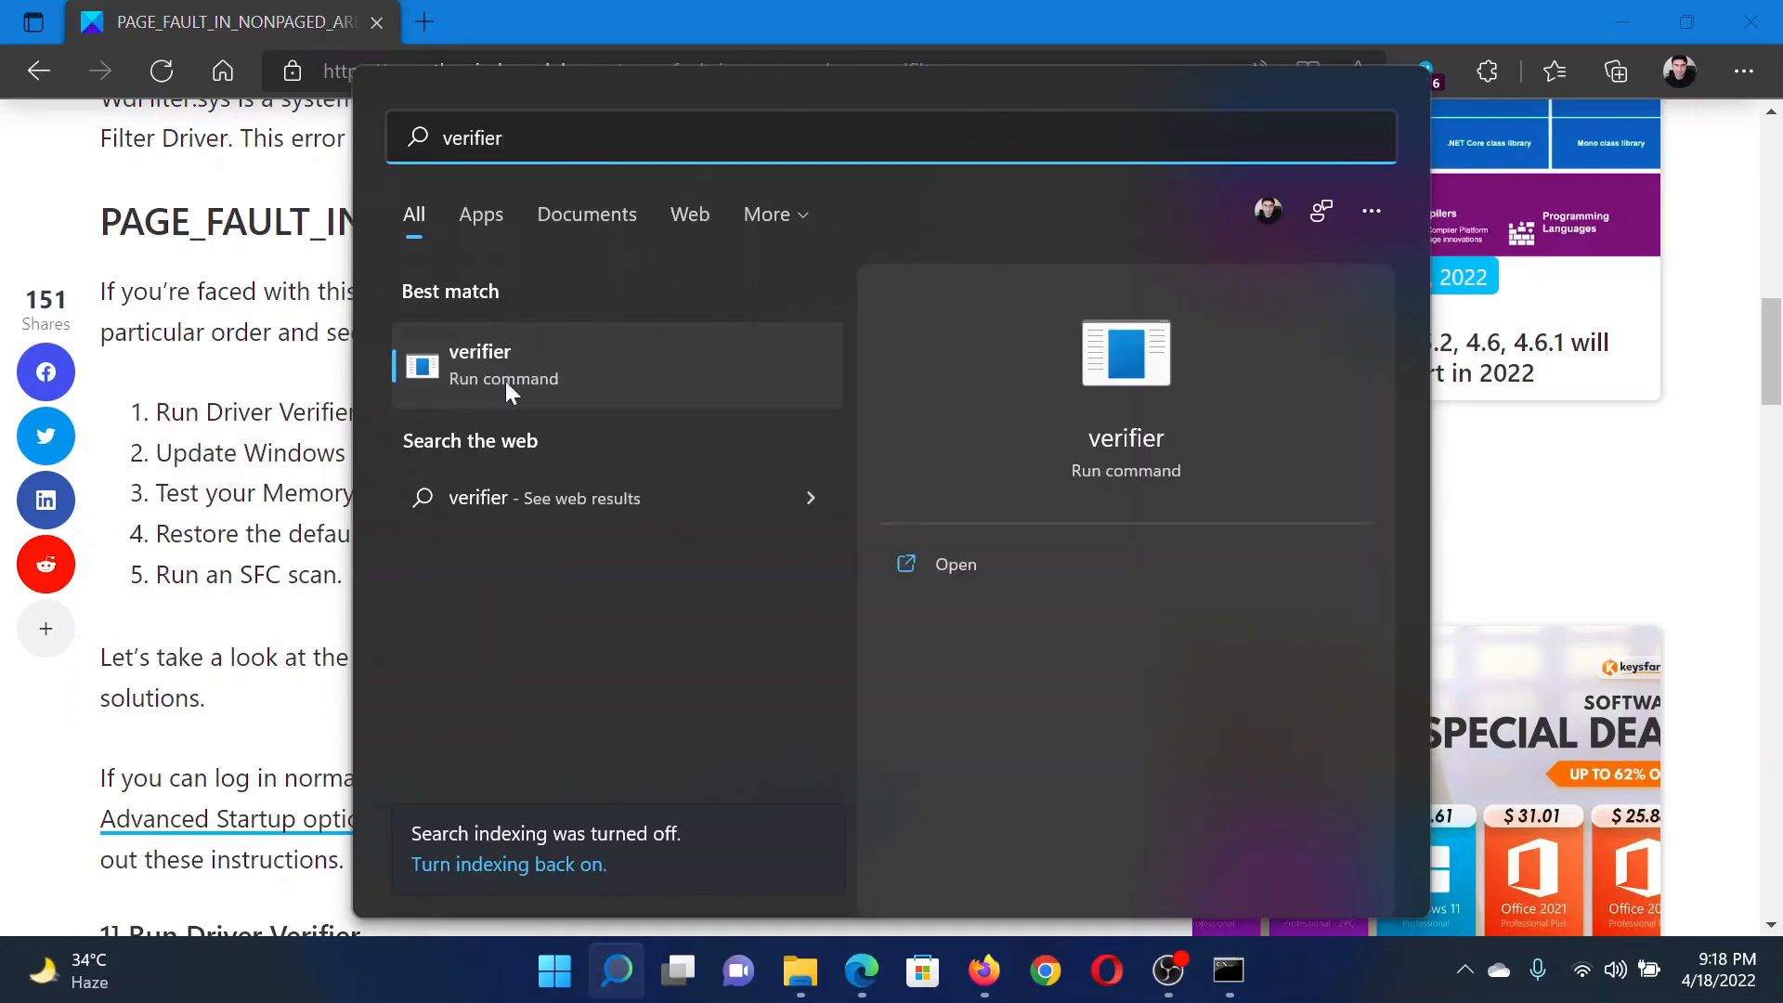
pyautogui.moveTo(535, 384)
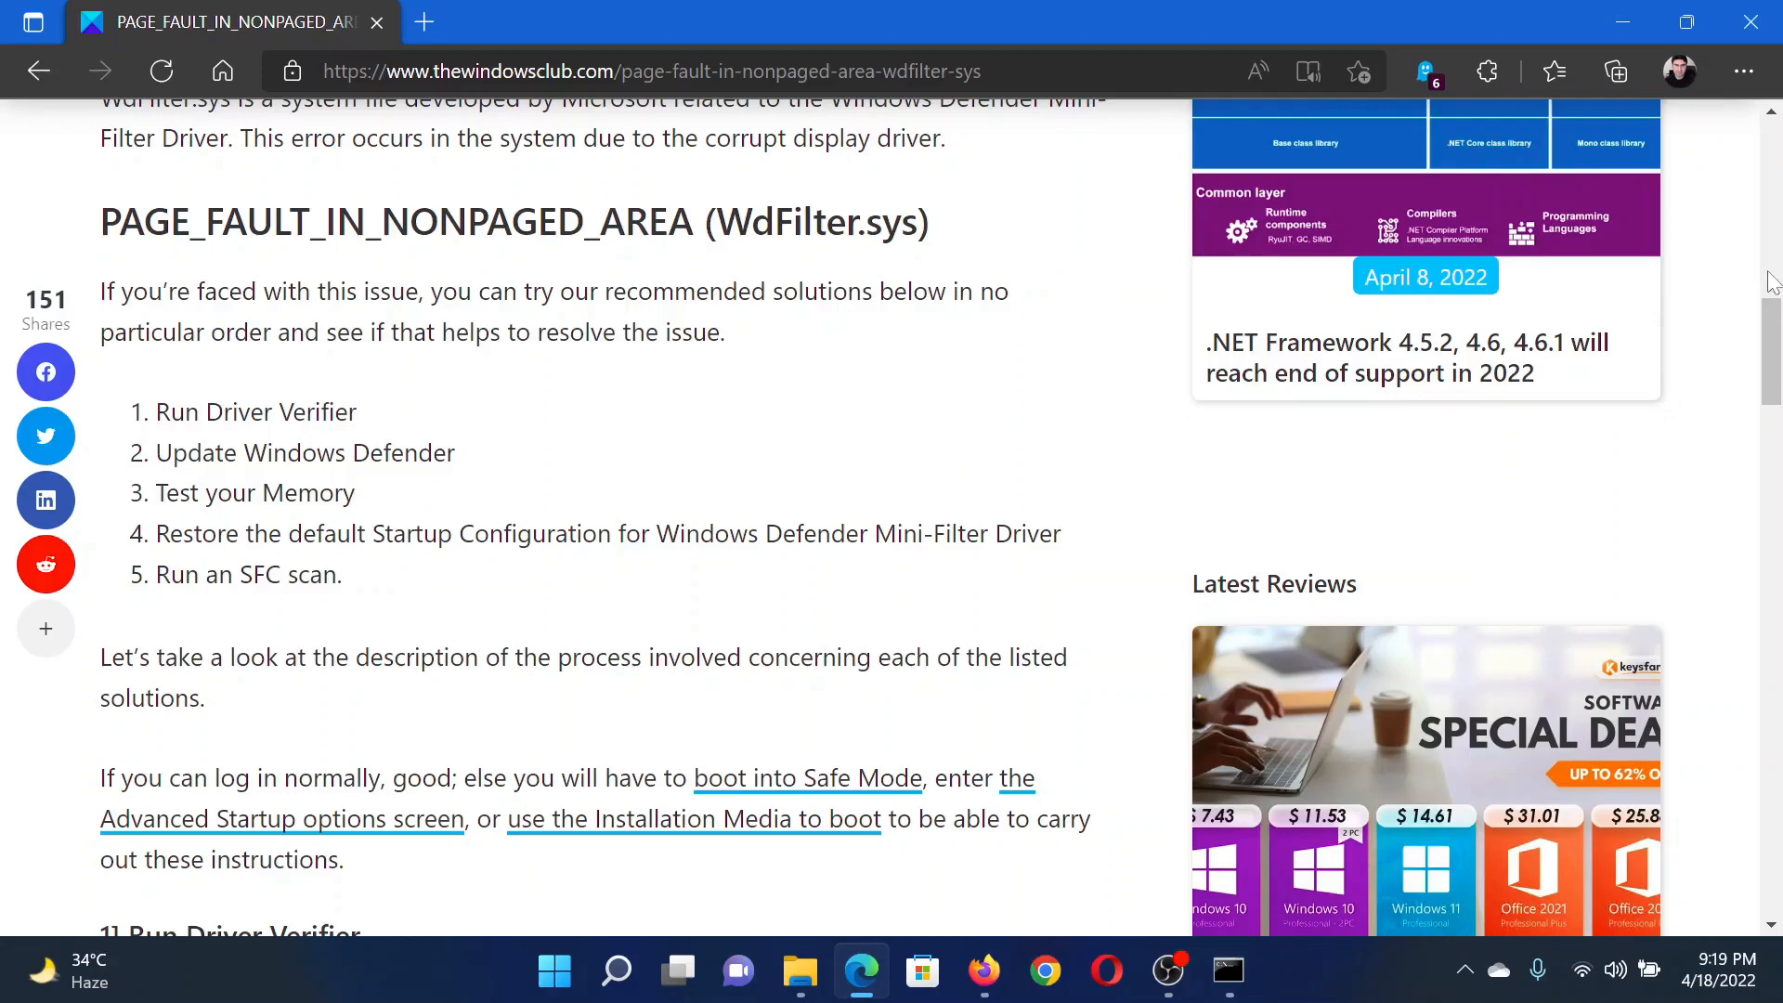
# Step: Reach the 'Update Windows Defender' fix, copy its two commands and search for Command Prompt
pyautogui.scroll(-3)
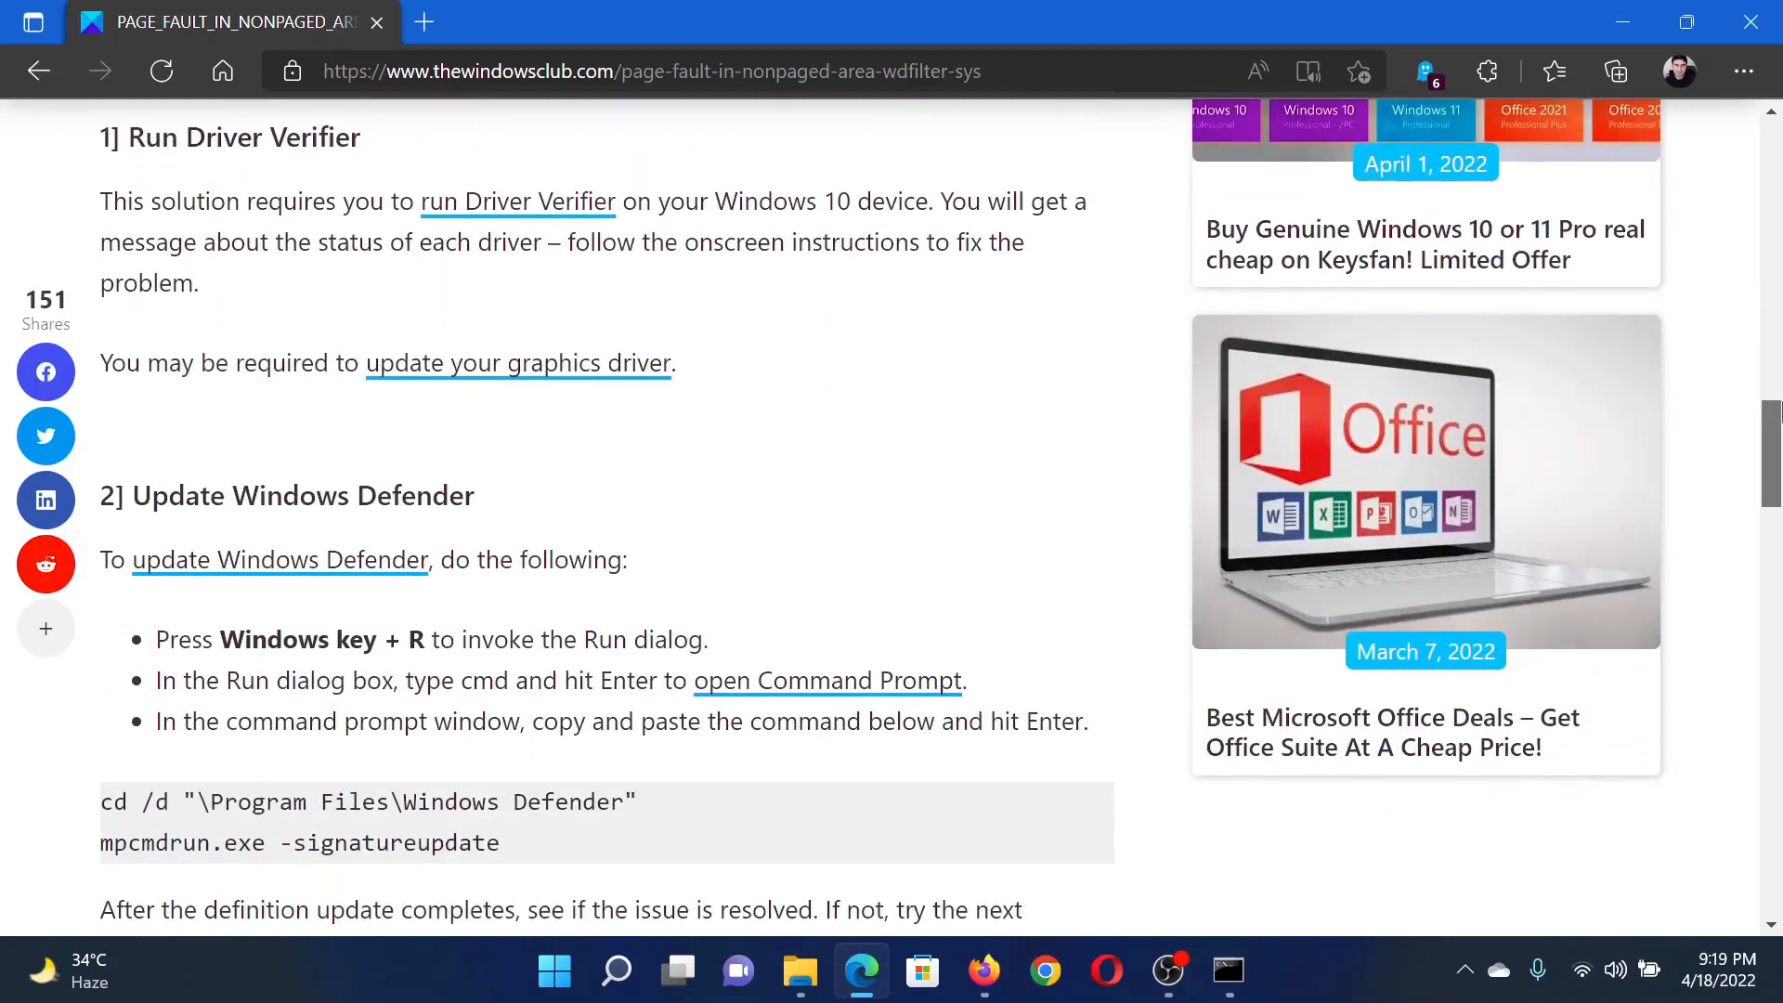
pyautogui.scroll(-3)
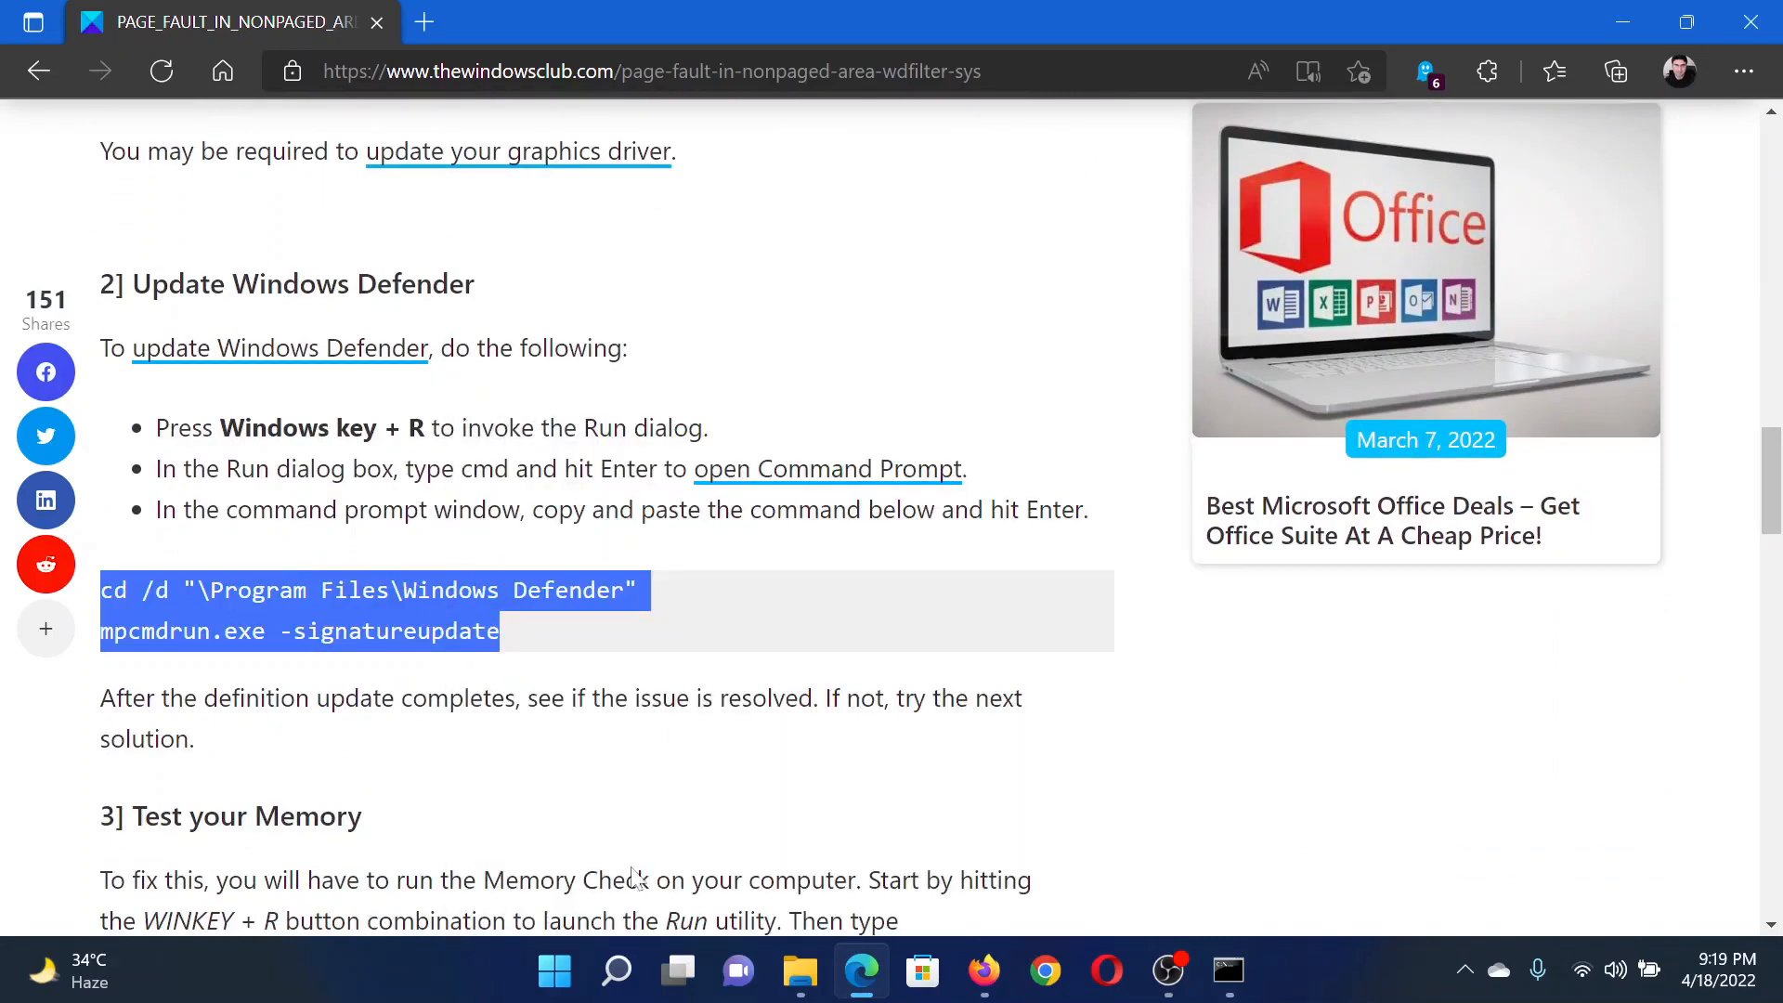
pyautogui.click(617, 970)
pyautogui.write('comm')
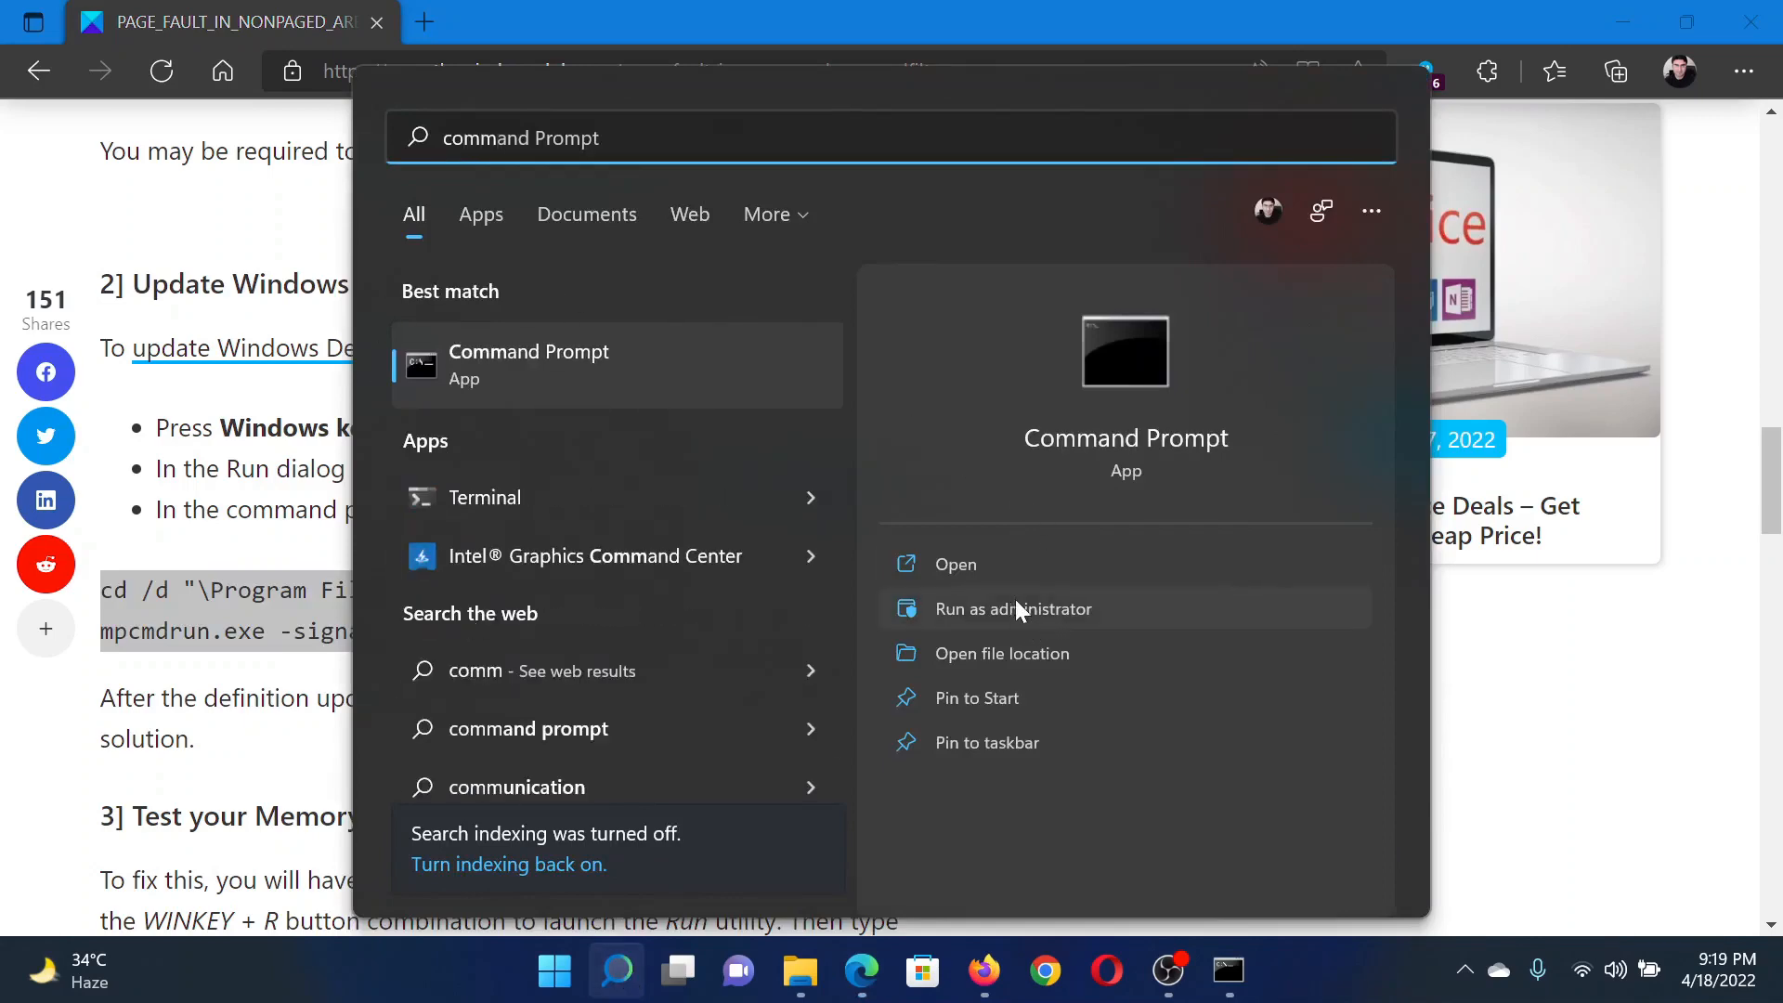
# Step: Run Command Prompt as administrator and execute the cd and mpcmdrun.exe -signatureupdate commands
pyautogui.click(1011, 609)
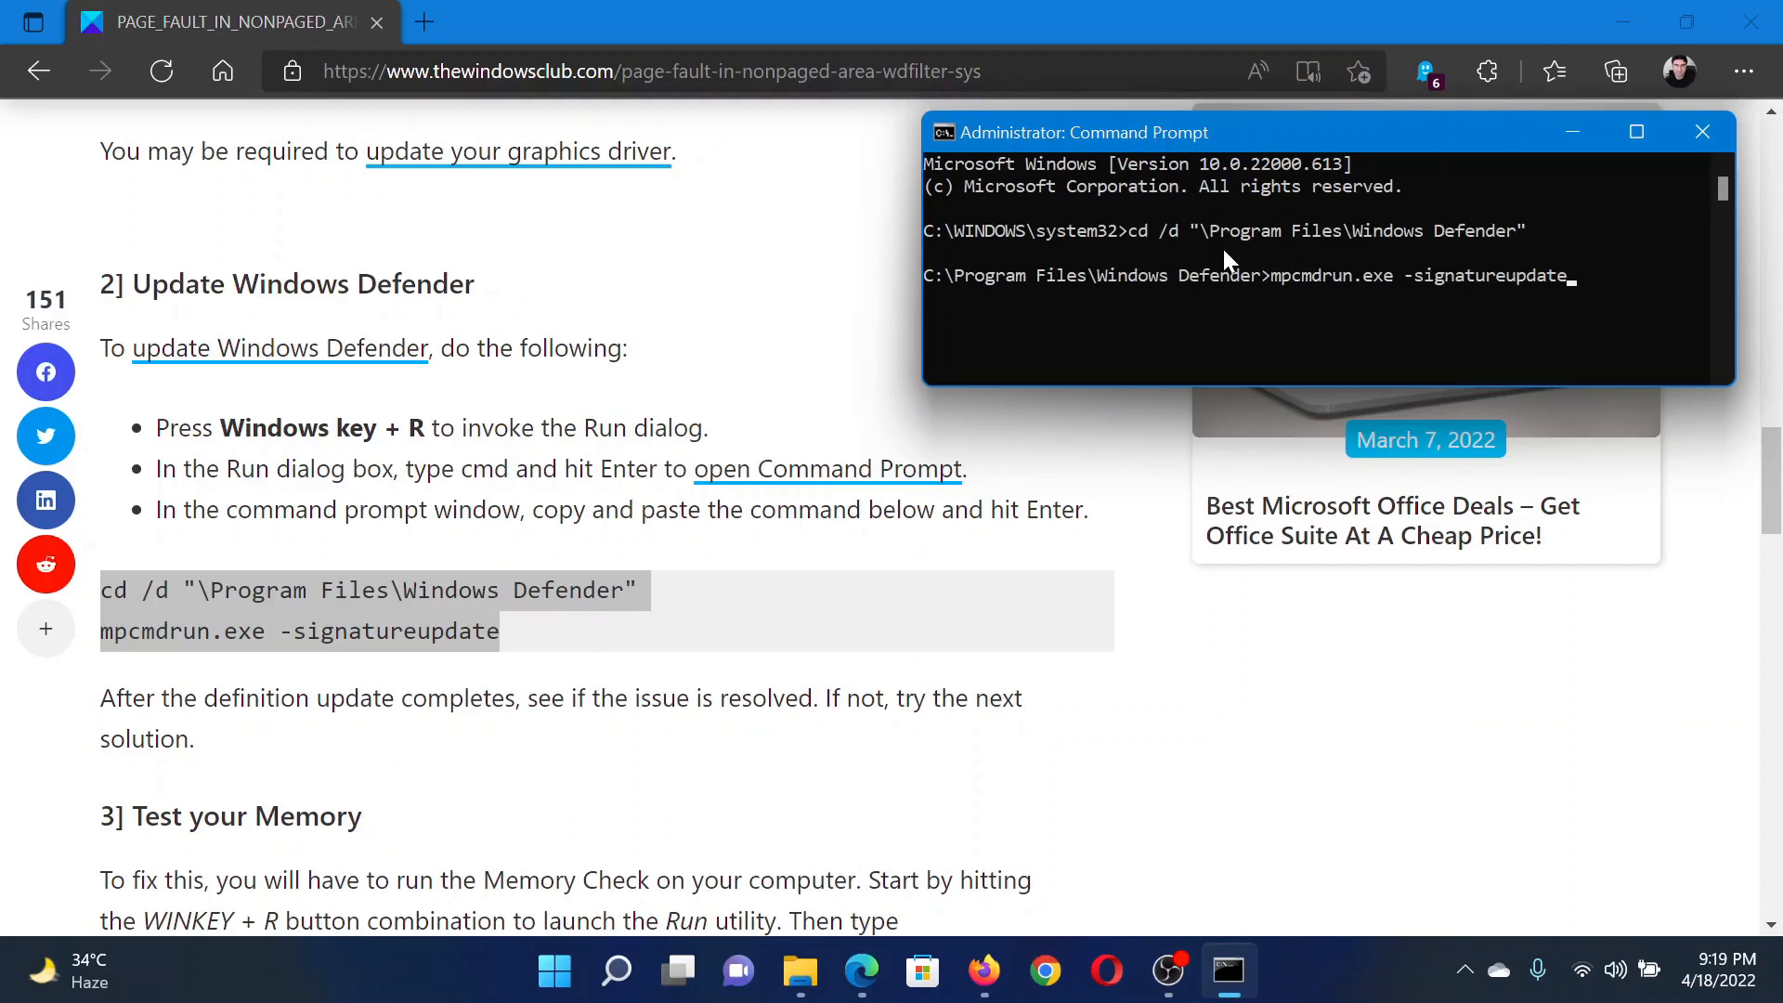
pyautogui.press('Return')
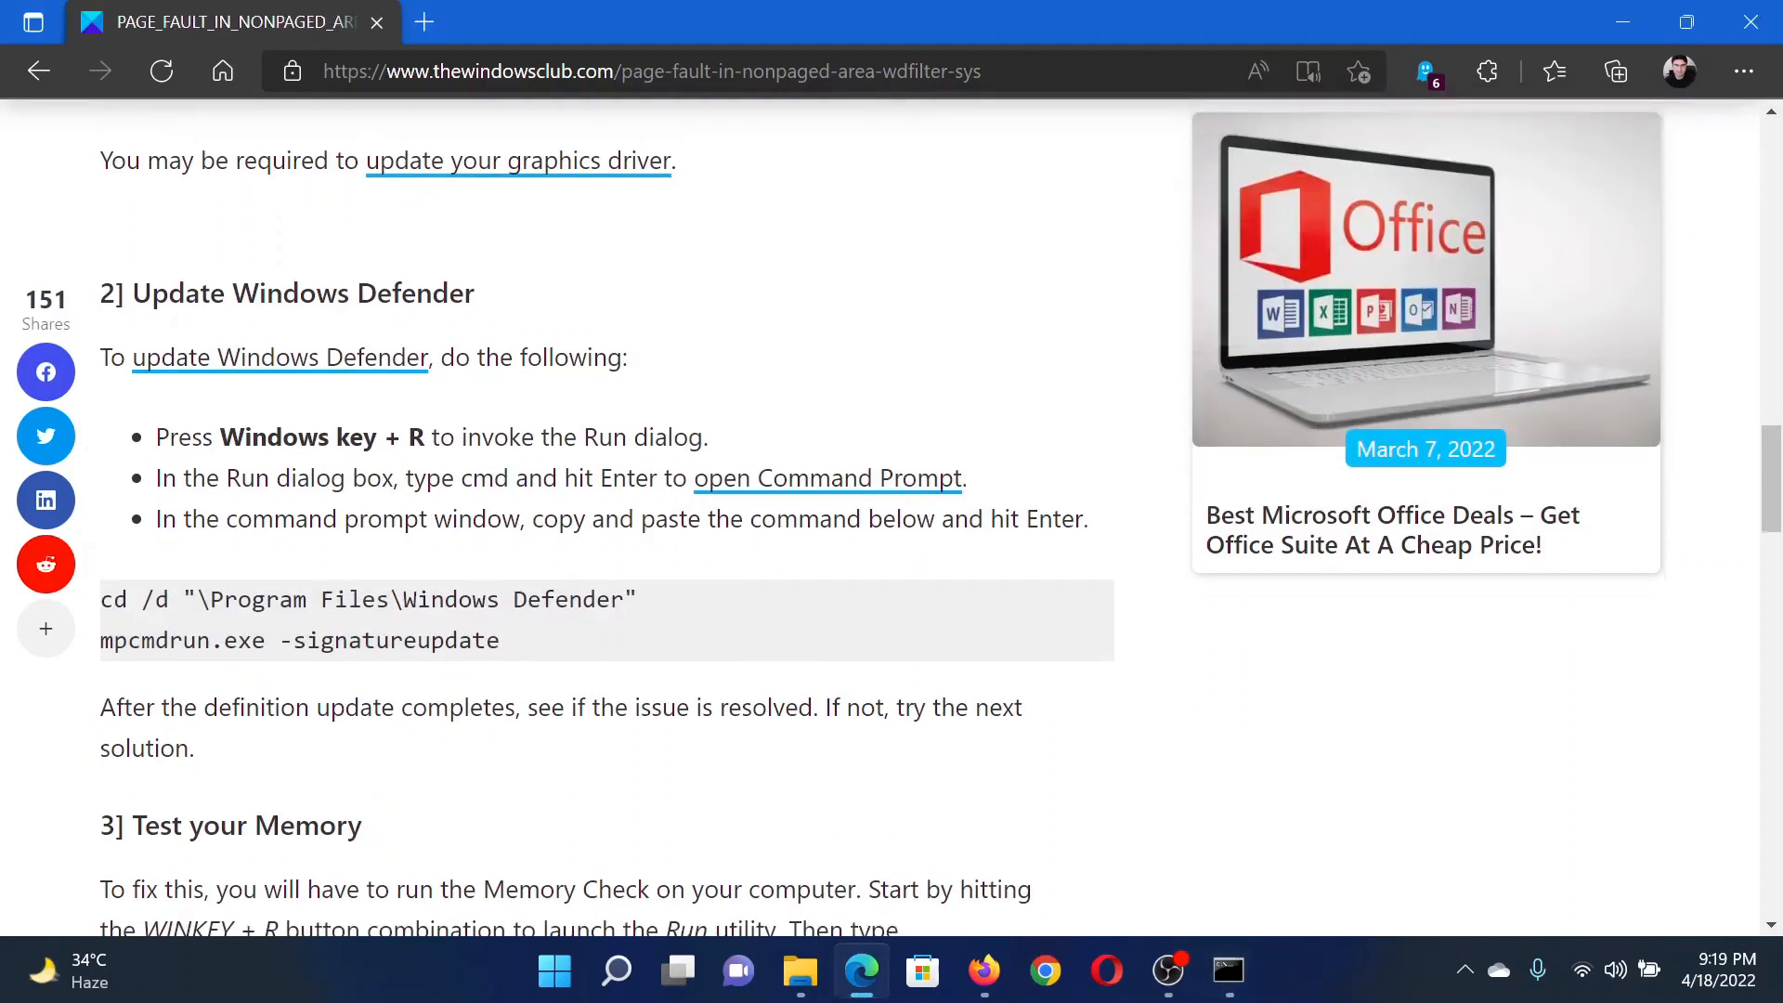
# Step: Scroll to the 'Test your Memory' fix and prepare mdsched in the Run box
pyautogui.scroll(-3)
pyautogui.write('mdsched')
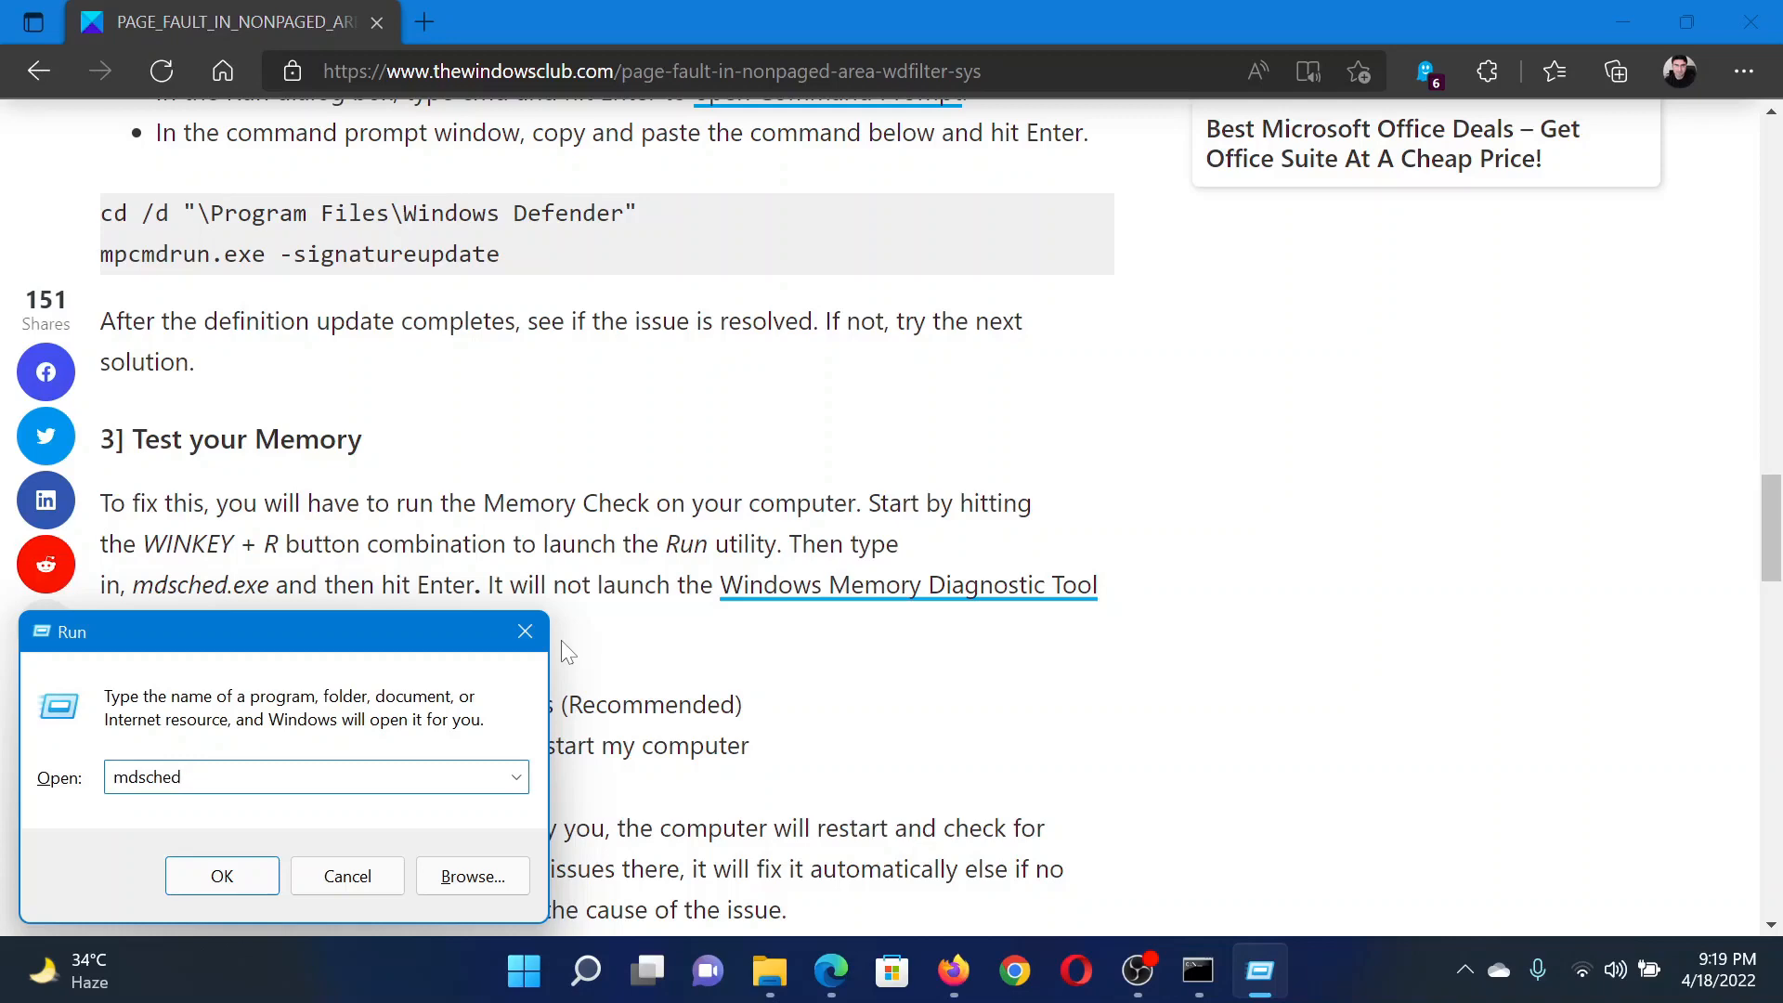
# Step: Confirm the Run box to launch the Windows Memory Diagnostic dialog
pyautogui.click(221, 875)
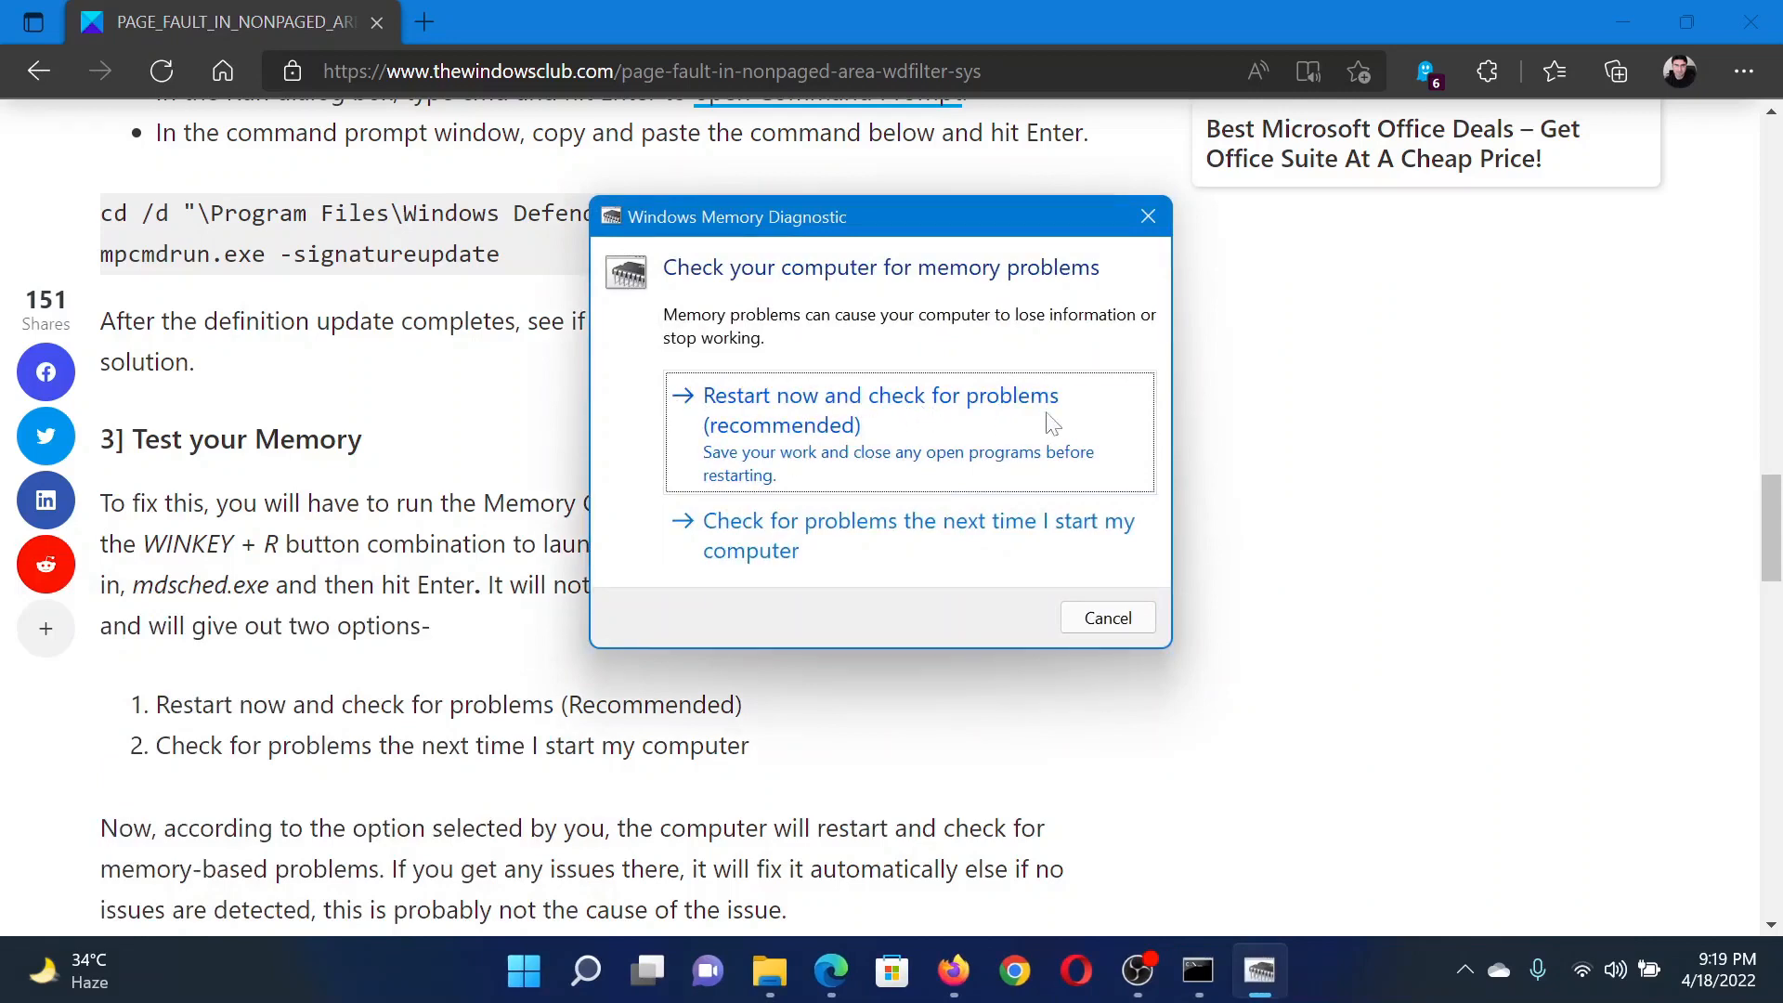
pyautogui.moveTo(1109, 266)
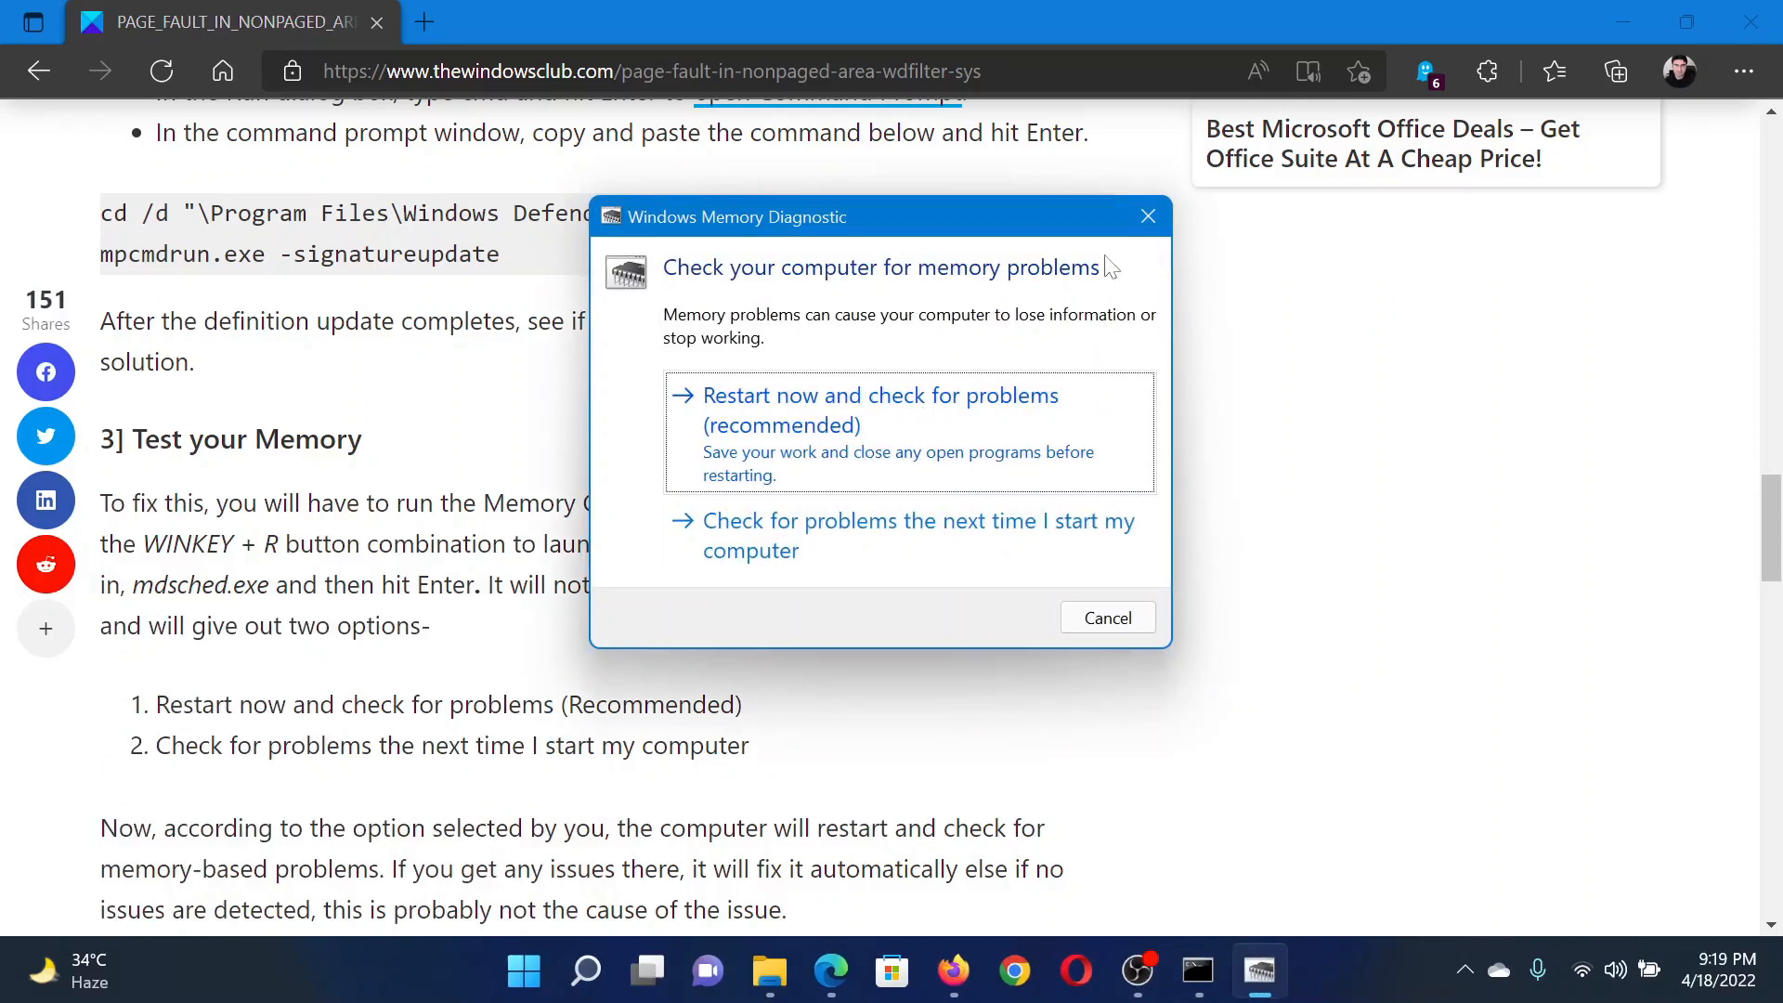